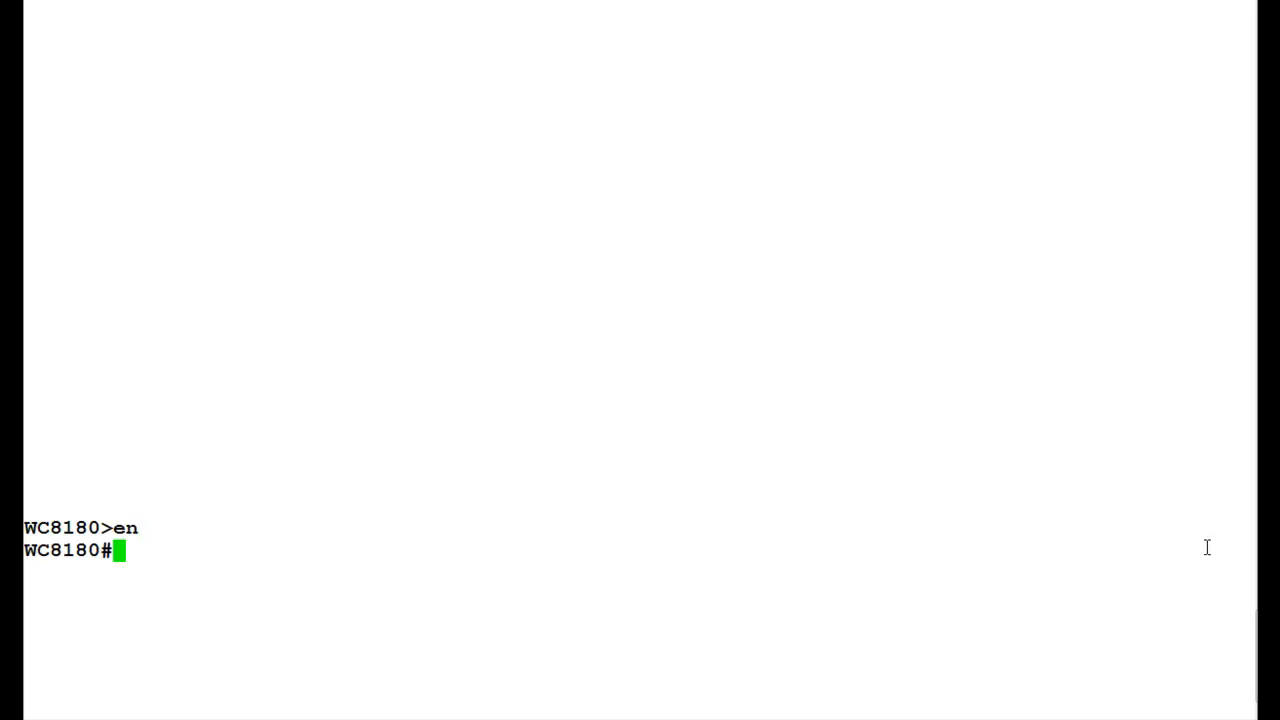
Step: Enter config mode and create port-type VLAN 20 named "Test Trunk Vlan", then list VLANs
{"action": "type", "text": "config t"}
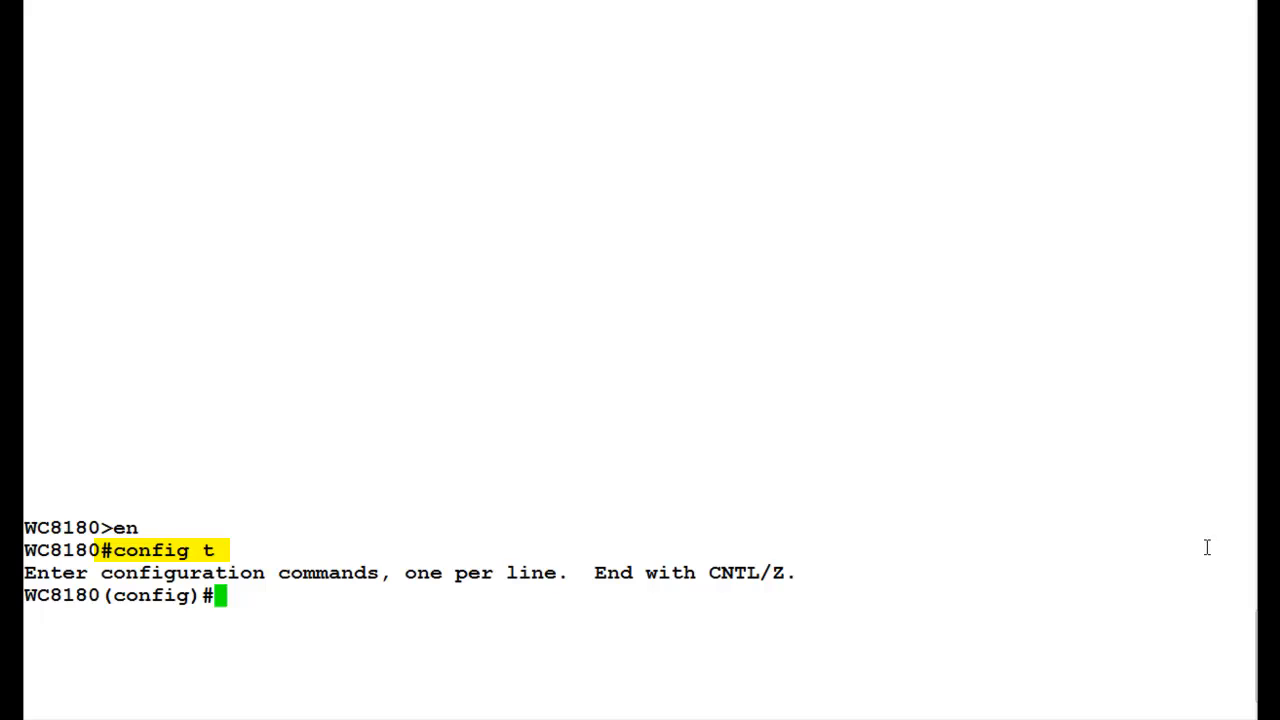
{"action": "type", "text": "vlan create 20 name \"Test Trunk Vlan\" type port"}
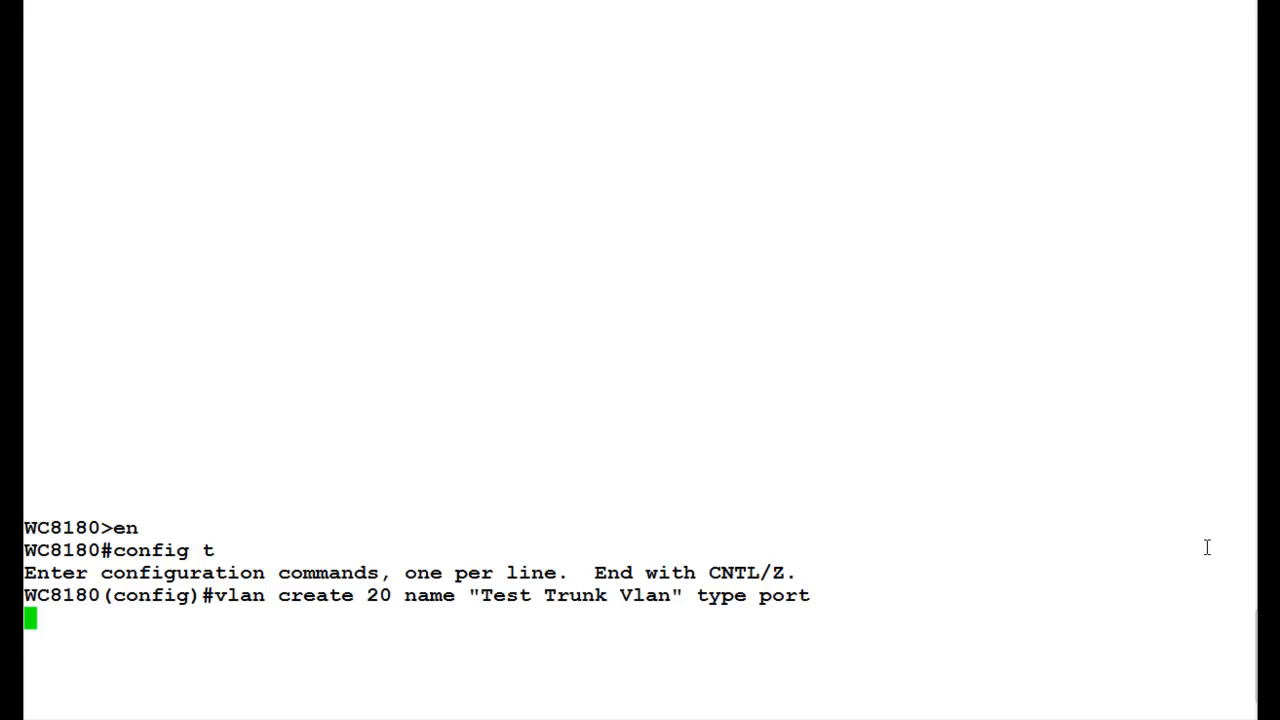
{"action": "key", "text": "enter"}
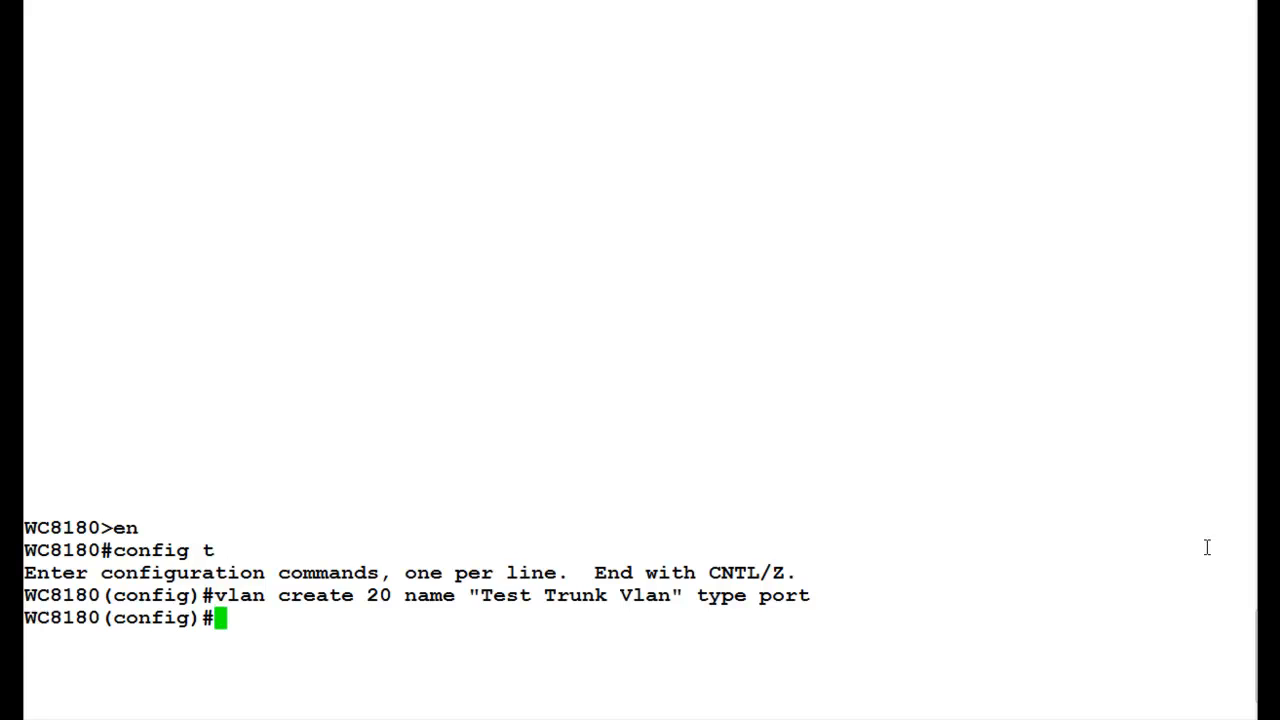
{"action": "type", "text": "sho vlan"}
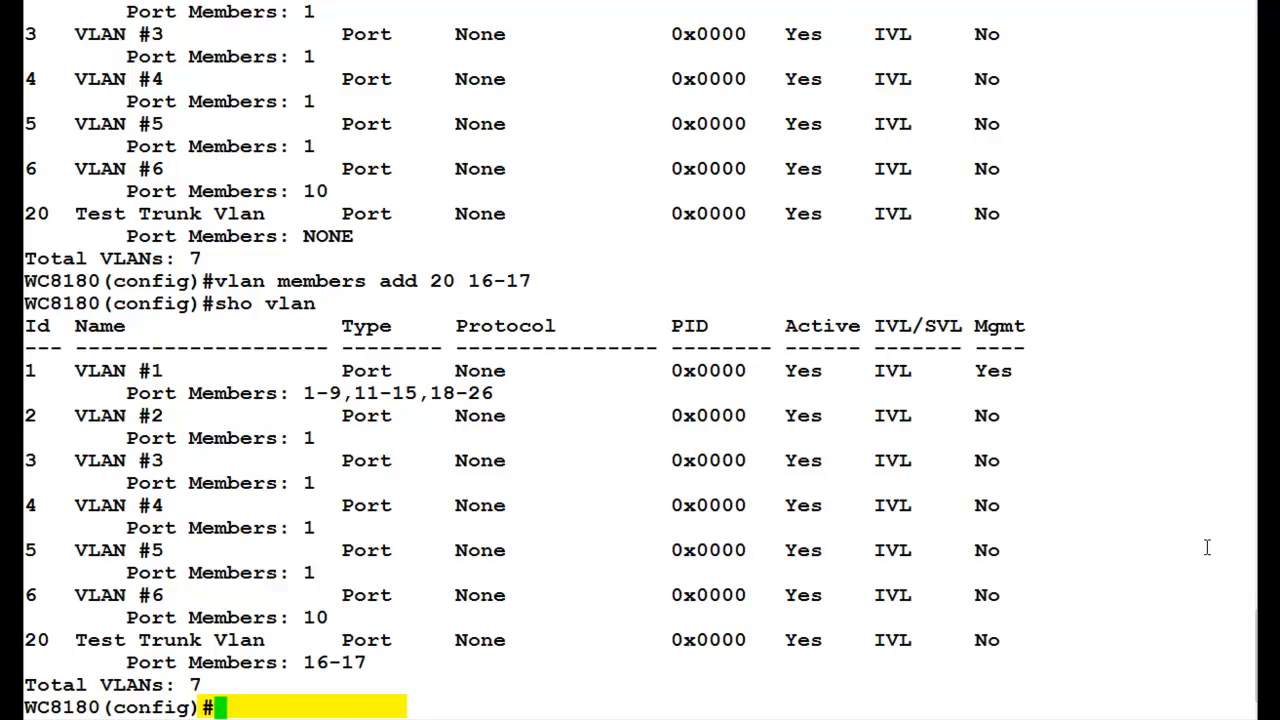
Step: Enter the 'vlan delete 20' command to remove VLAN 20
{"action": "type", "text": "vlan delete 20"}
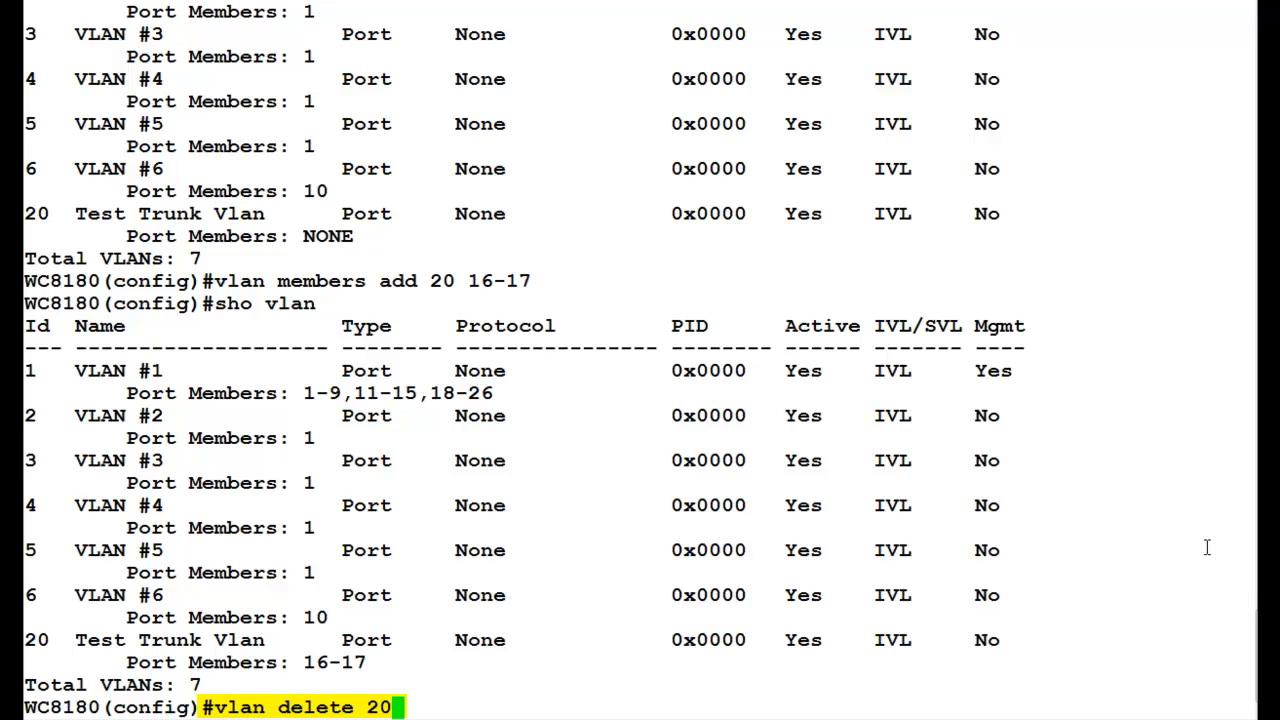